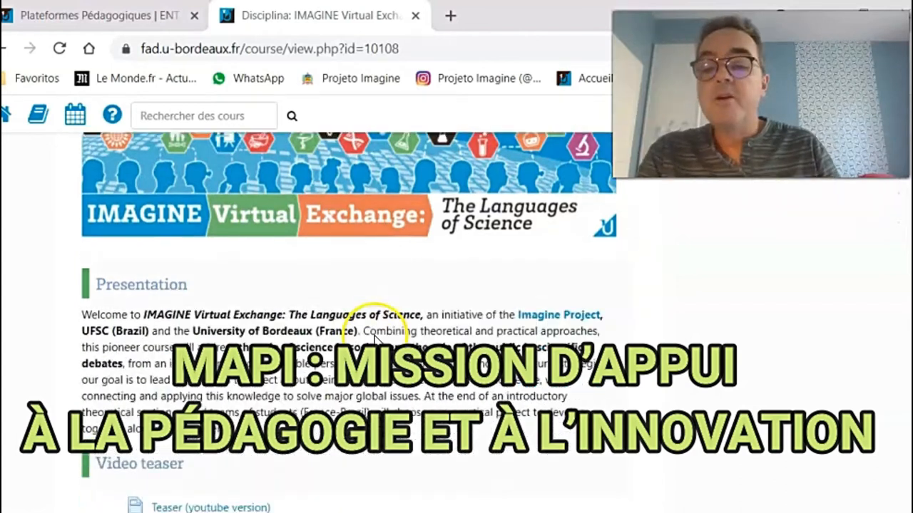
Browse down the course page and enter the organisation section.
scroll(down, 3)
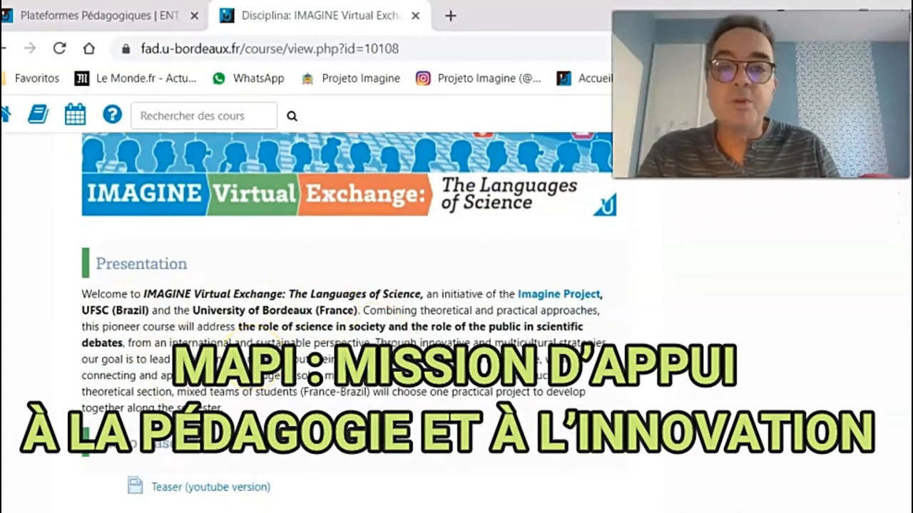
scroll(down, 3)
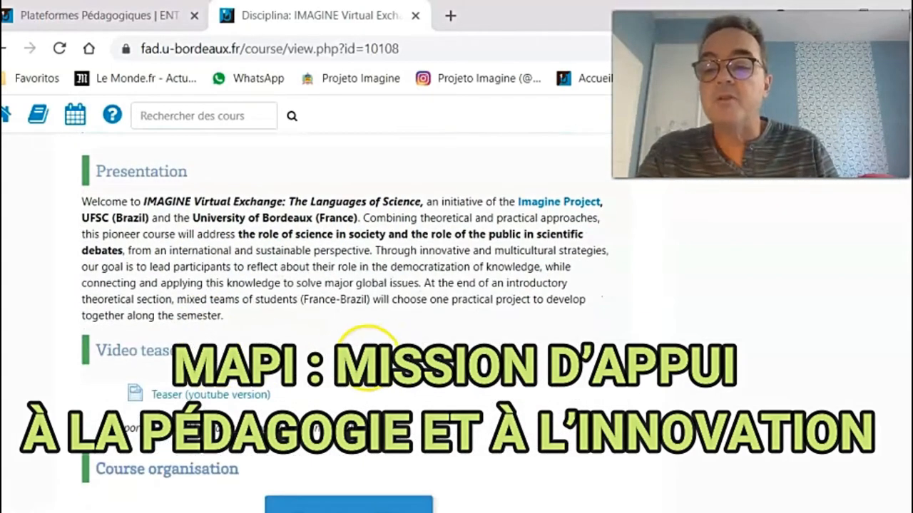
scroll(down, 3)
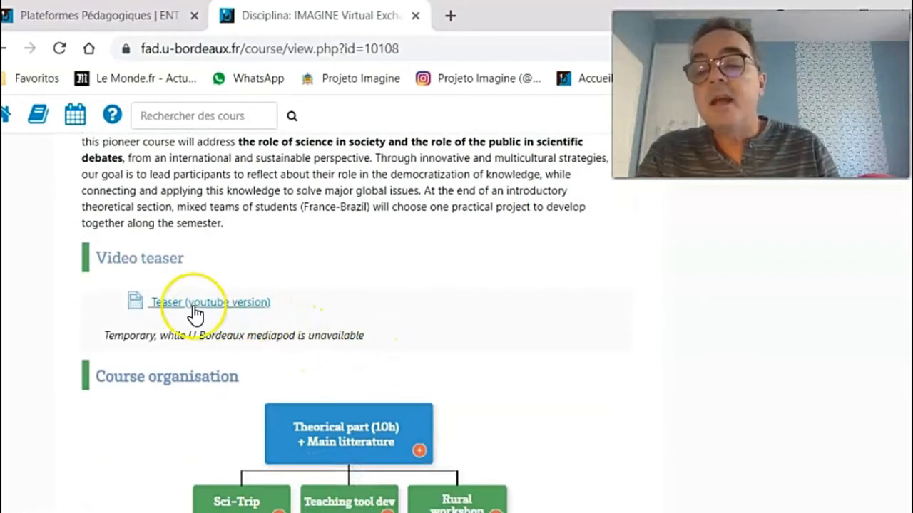
click(208, 303)
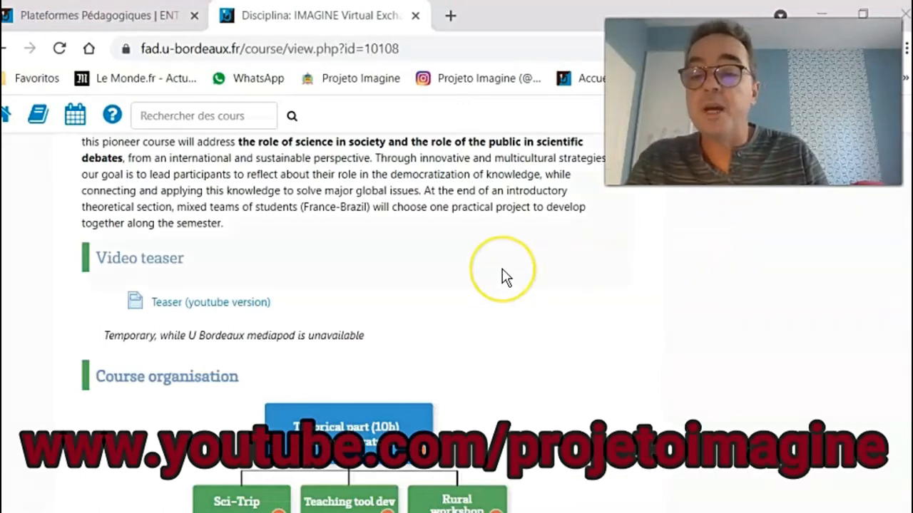
scroll(down, 3)
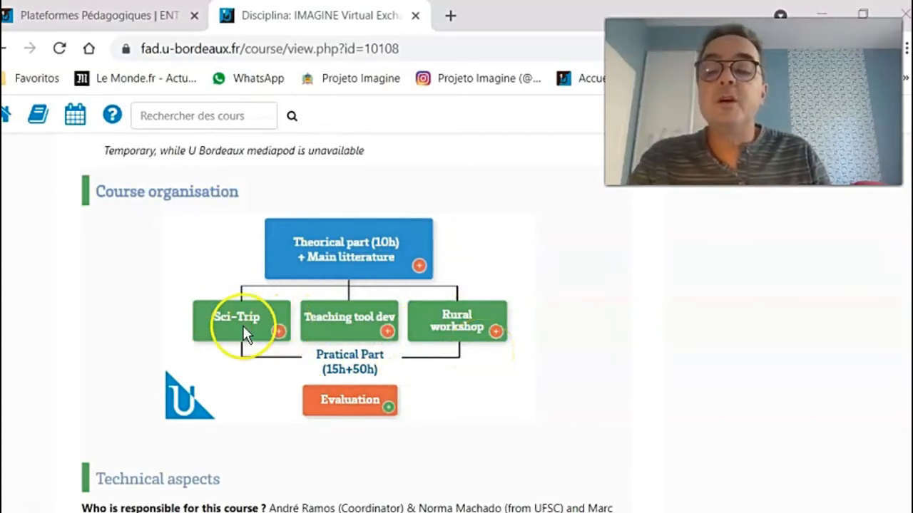
mouse_move(502, 331)
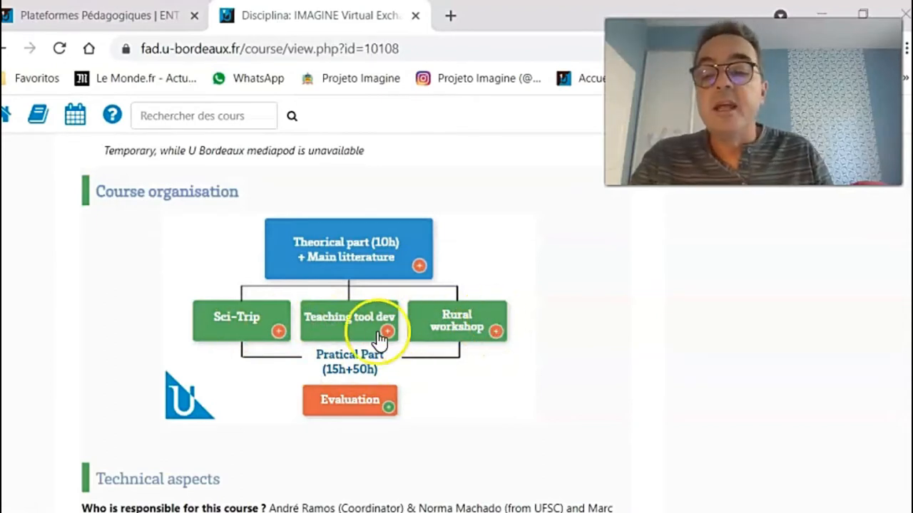
mouse_move(277, 344)
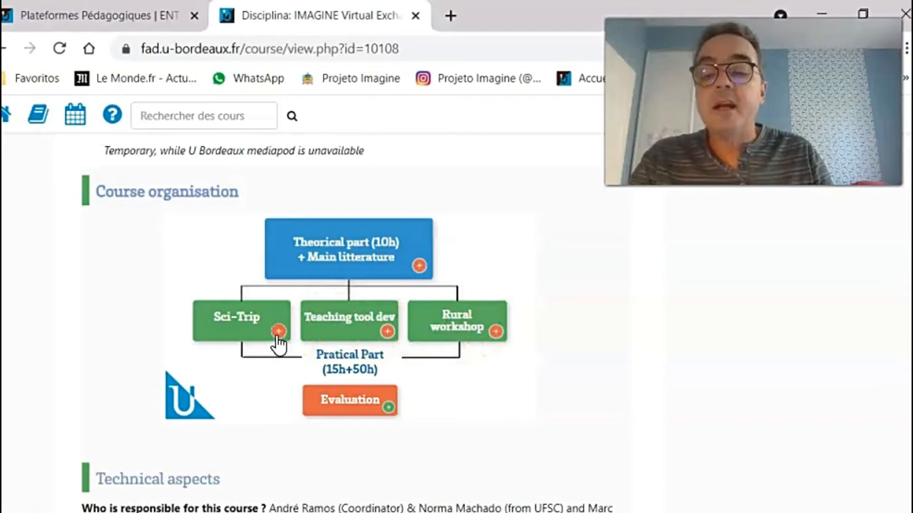
View the Sci-Trip description, then the evaluation details further down.
click(278, 332)
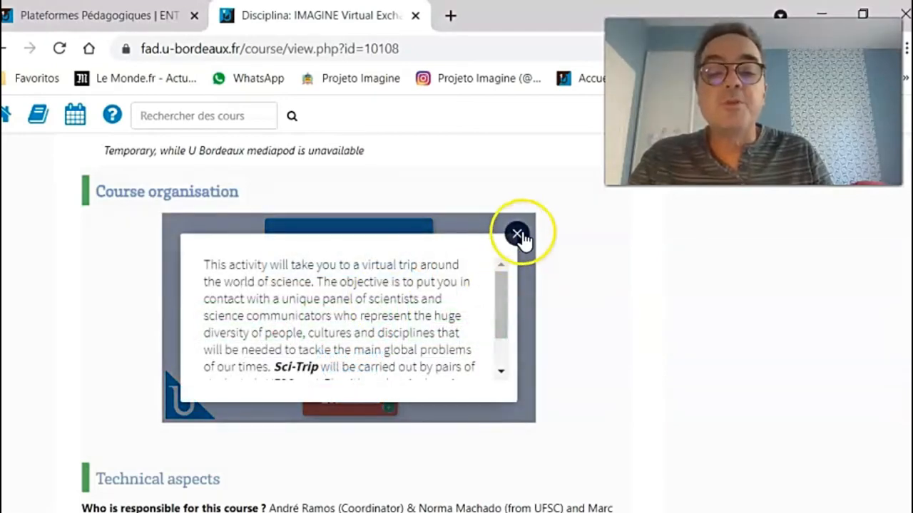
click(516, 234)
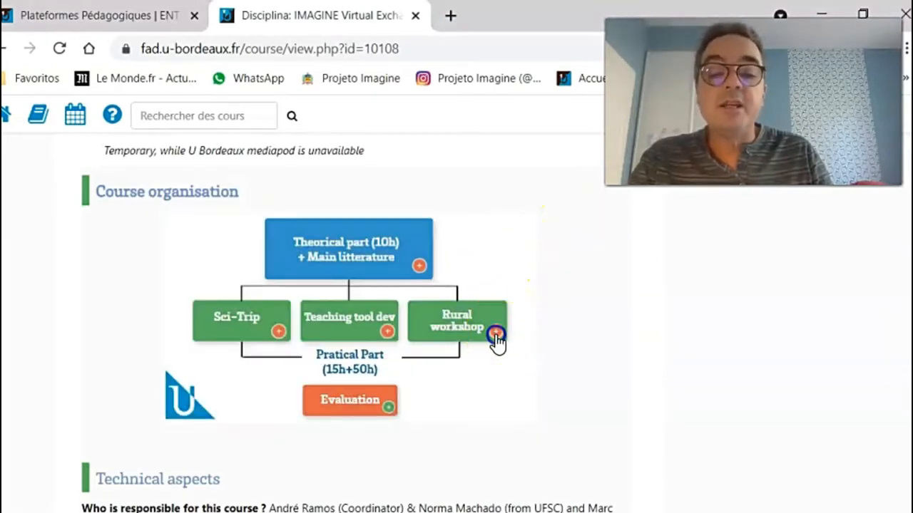
scroll(down, 3)
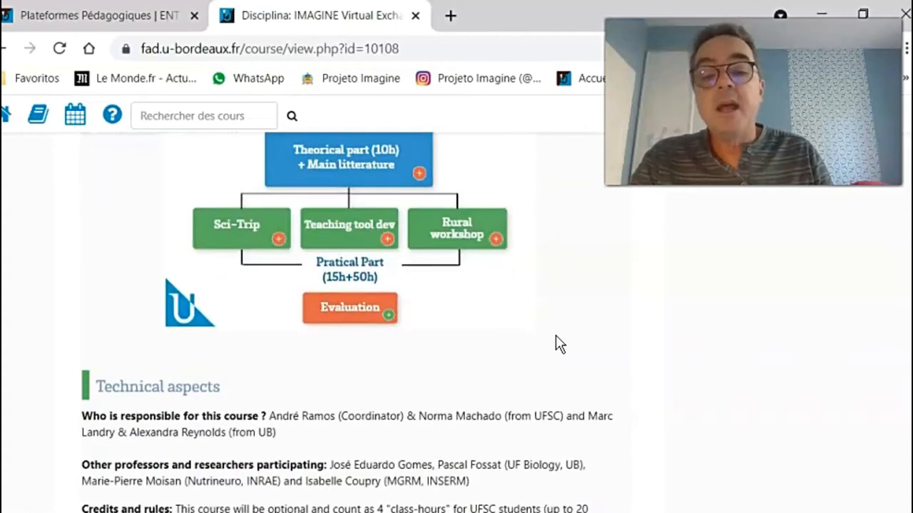
click(386, 308)
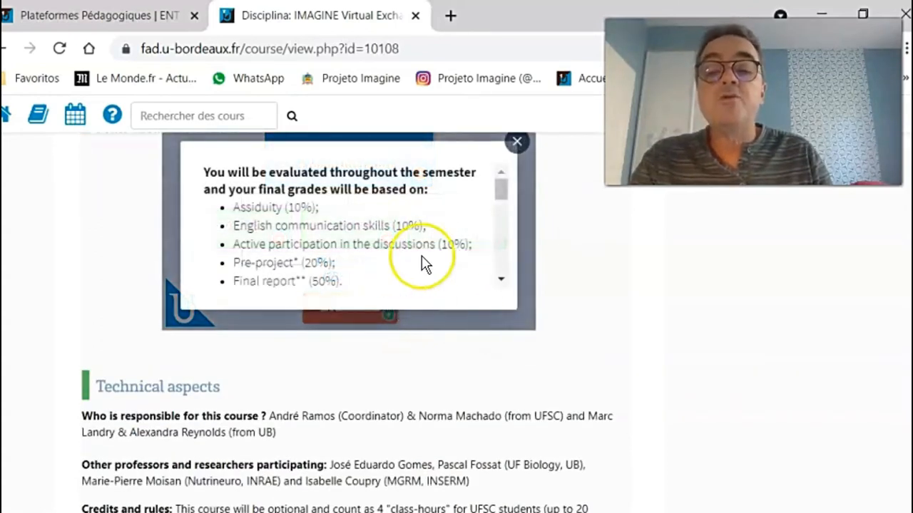
scroll(down, 3)
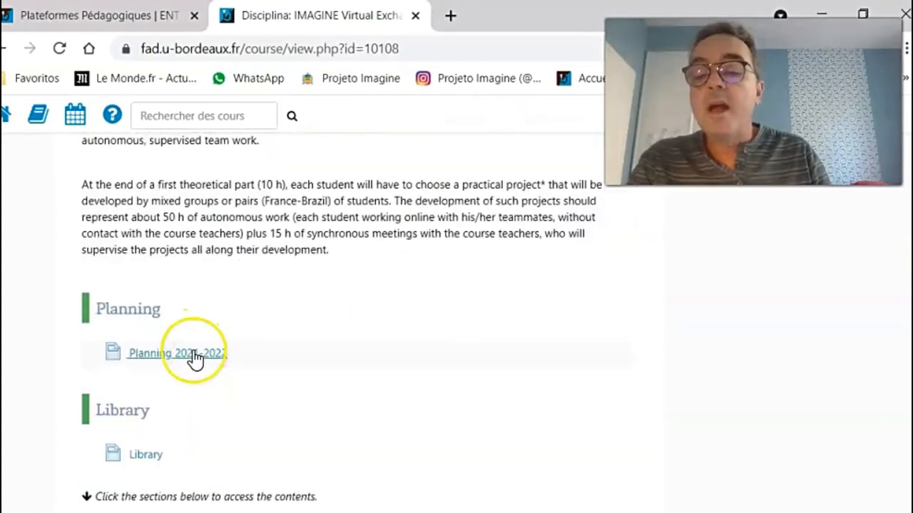
View the course planning document, then show the Library's Necessary reading topics.
click(177, 354)
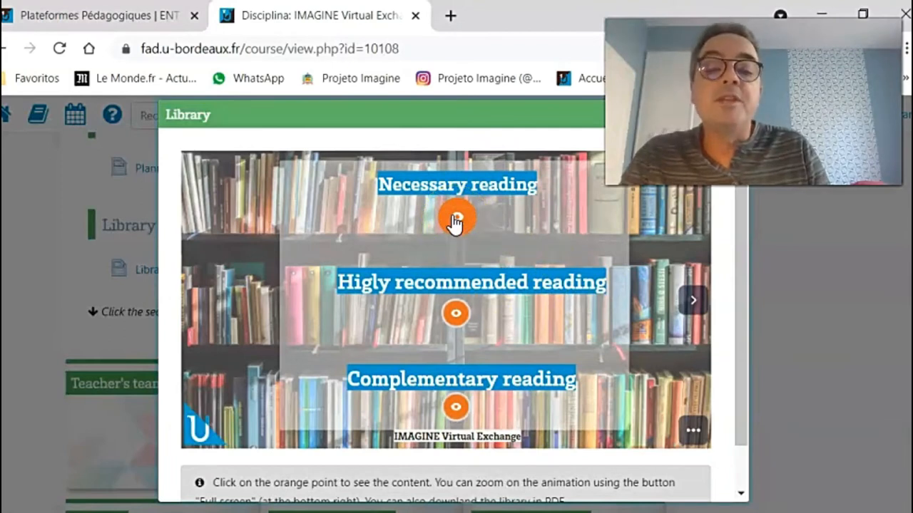
click(456, 217)
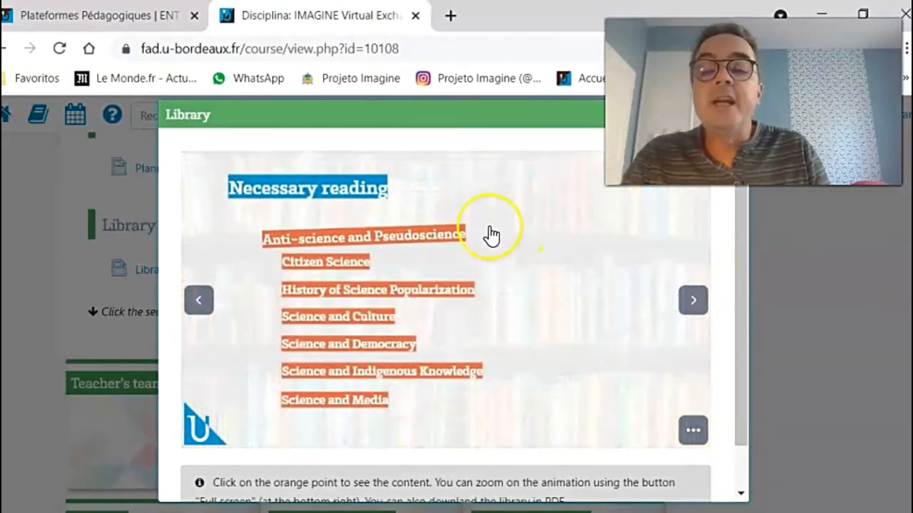
mouse_move(431, 208)
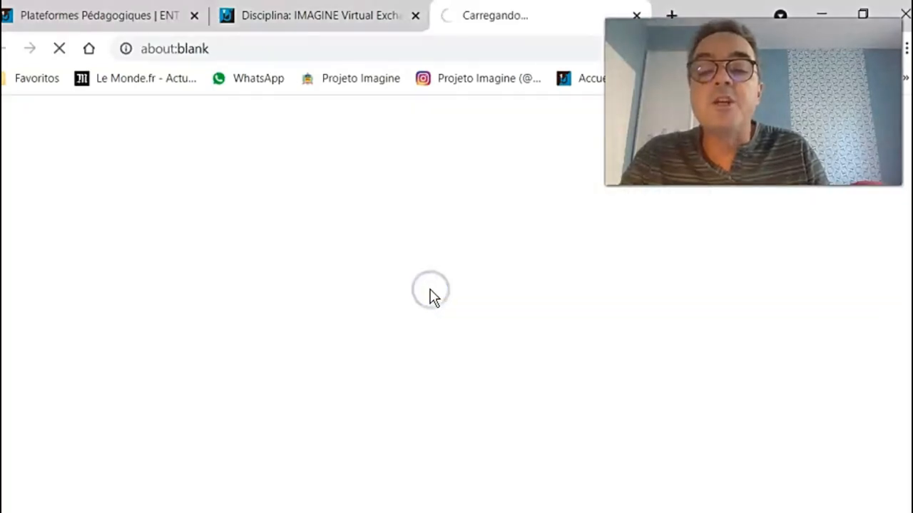
mouse_move(442, 293)
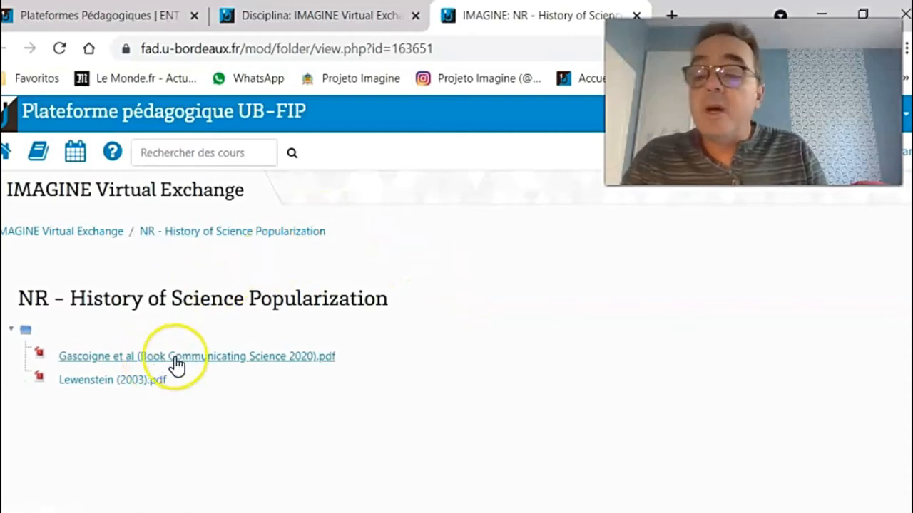
mouse_move(486, 121)
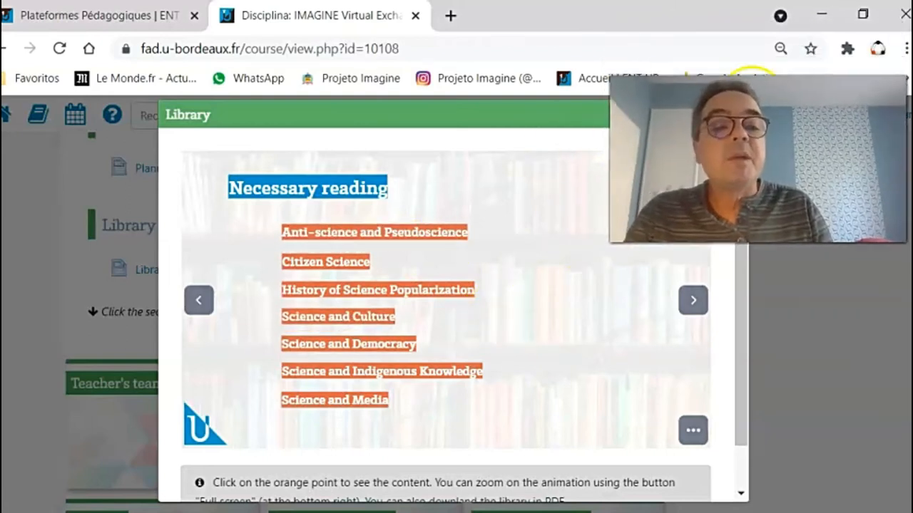
Scroll down the course page to the section tiles and Teacher's team profiles.
scroll(down, 3)
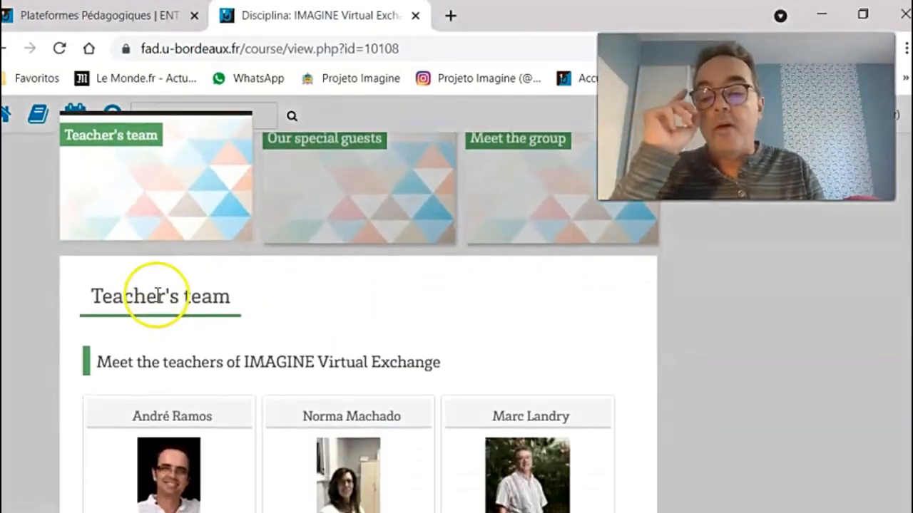
scroll(down, 3)
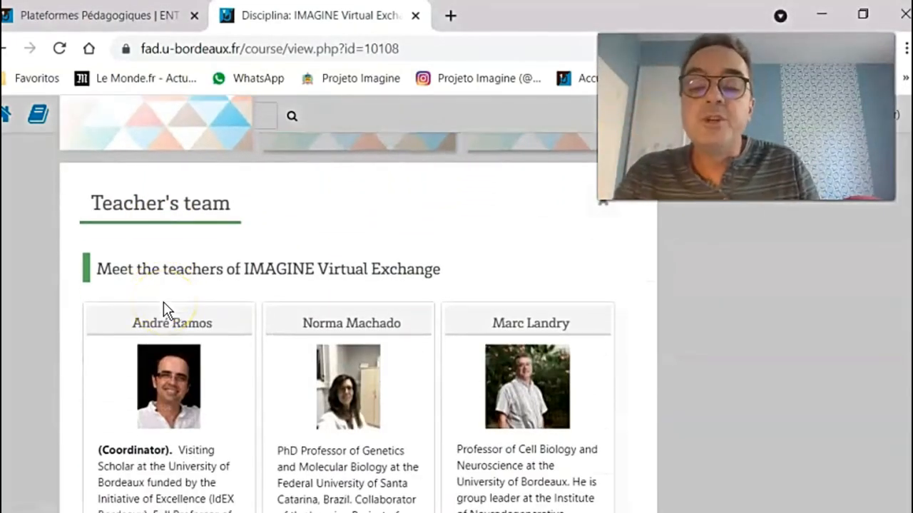
mouse_move(345, 308)
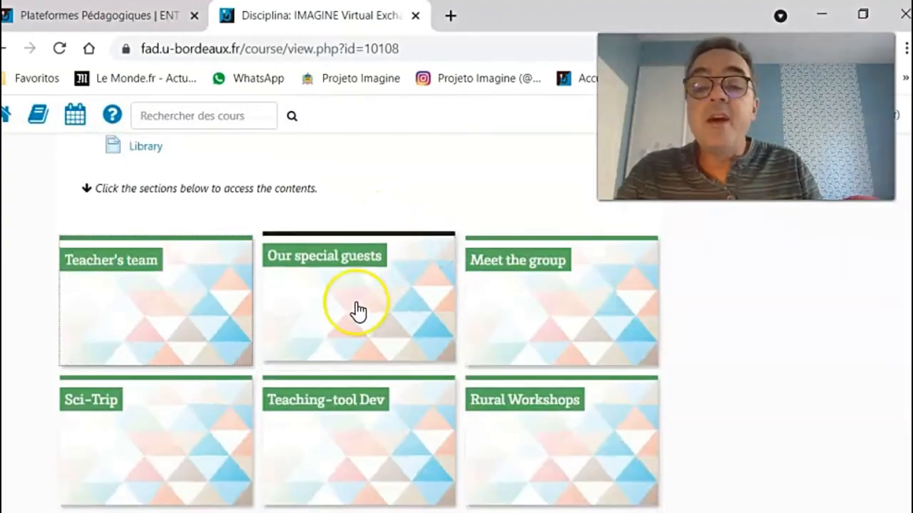
Expand Our special guests, browse the guest portraits, view one profile and close it.
click(358, 308)
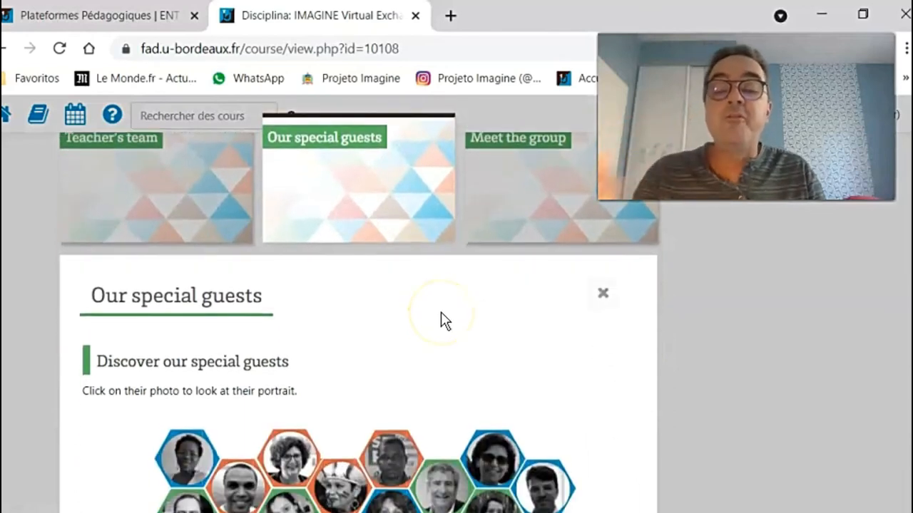
scroll(down, 3)
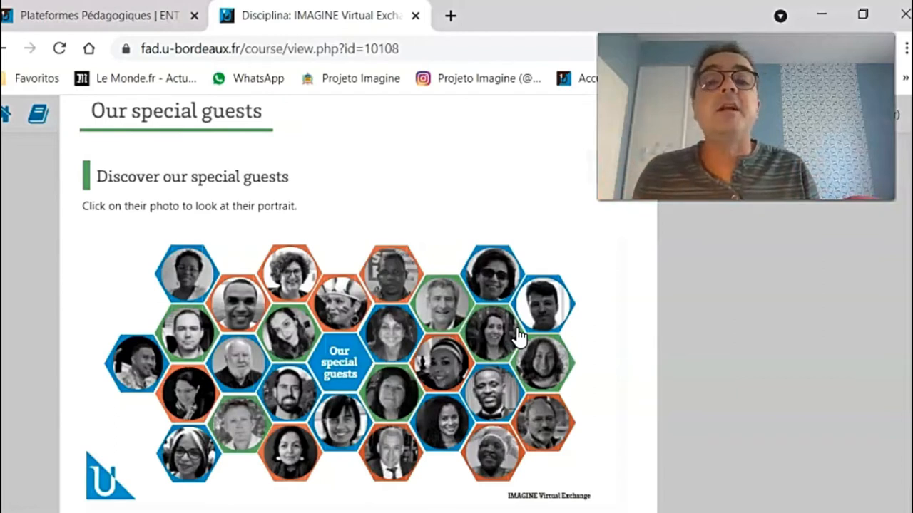
scroll(down, 3)
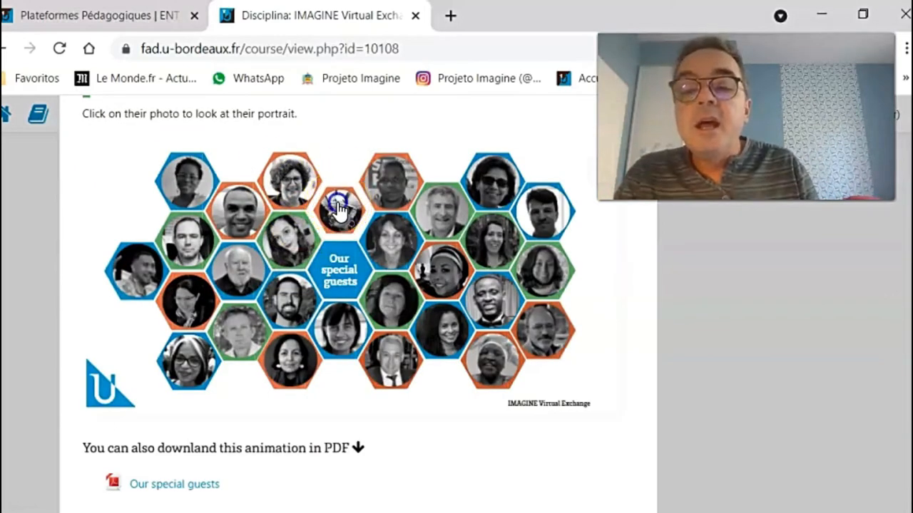
click(340, 206)
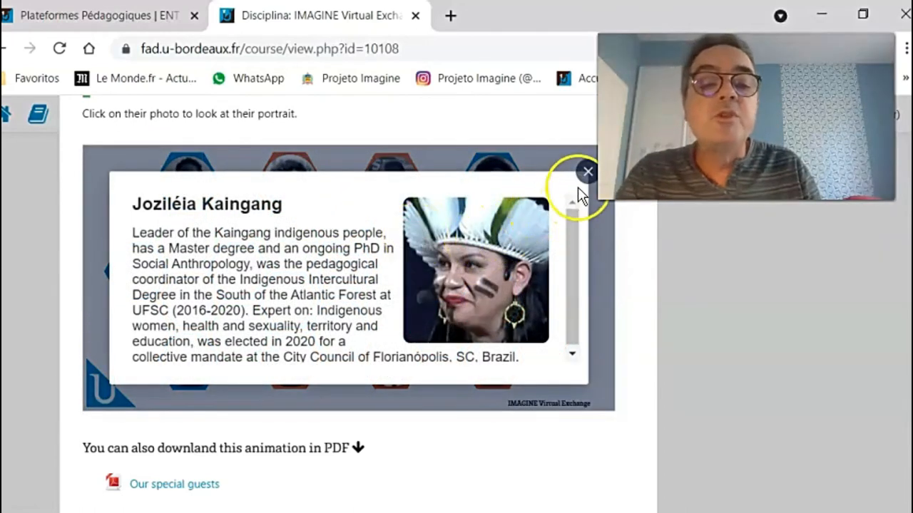
click(588, 171)
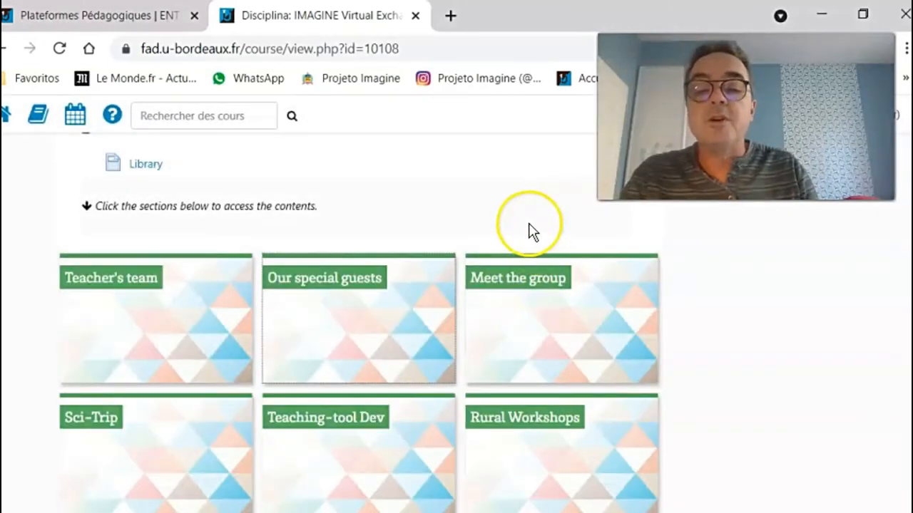
Expand Meet the group and launch its activity wall on Padlet.
click(517, 277)
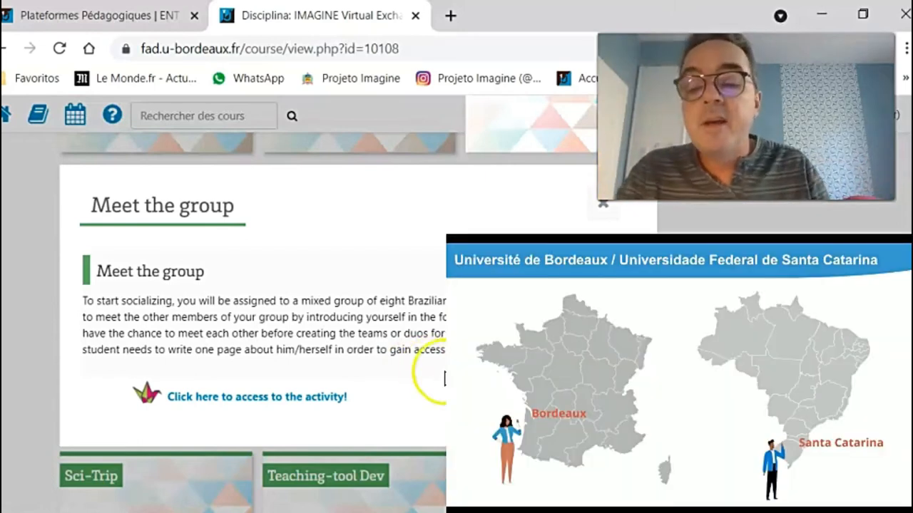
click(257, 397)
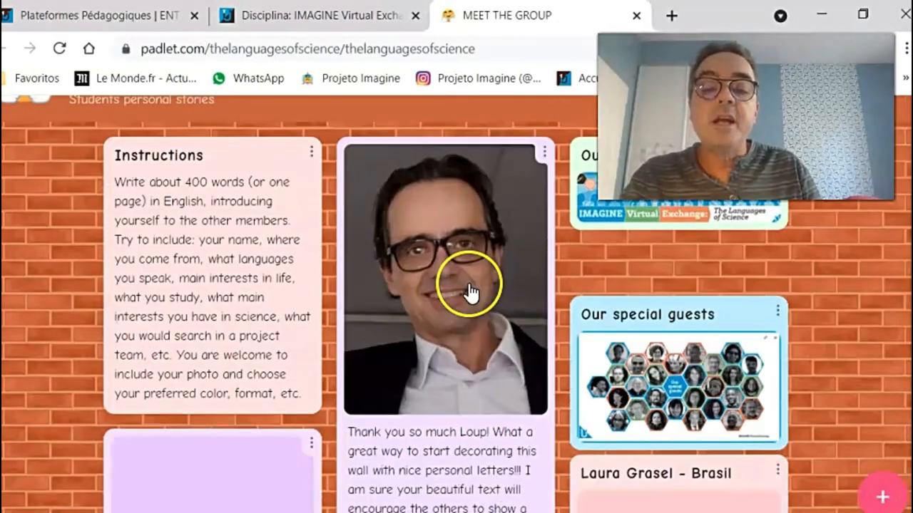
Scroll through the student introduction posts on the Padlet wall.
scroll(down, 3)
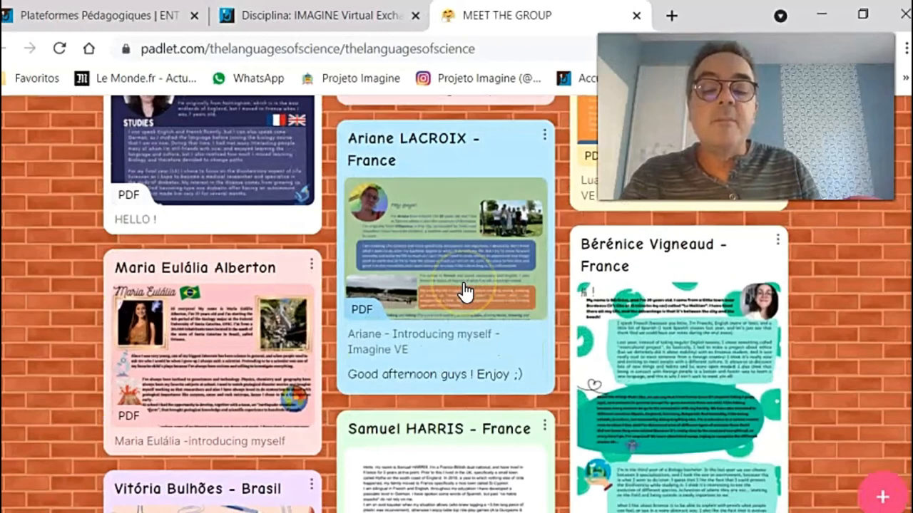
scroll(down, 3)
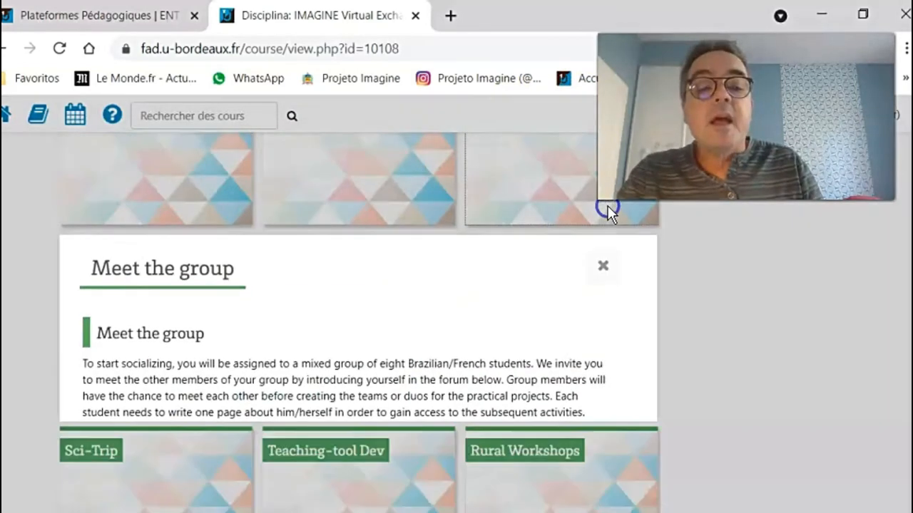
Close Meet the group, view the World Distribution of Special Guests map, return to Sci-Trip.
click(604, 265)
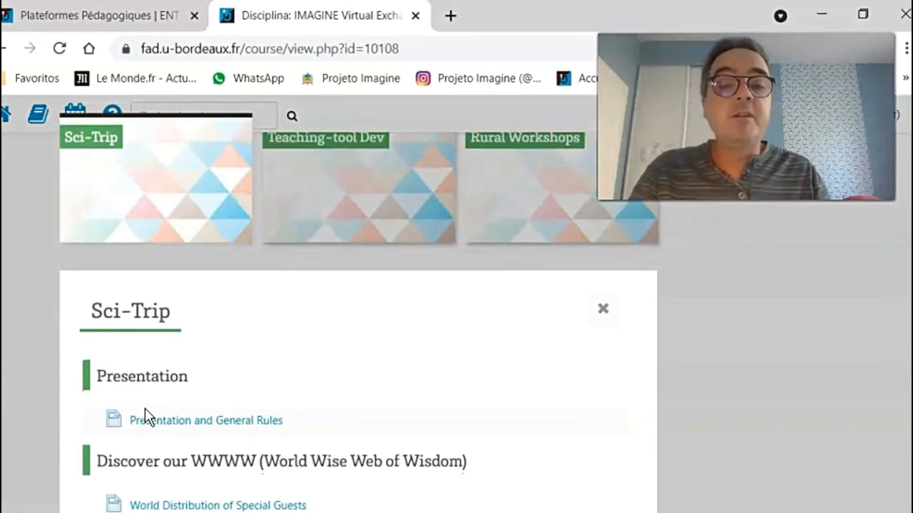
scroll(down, 3)
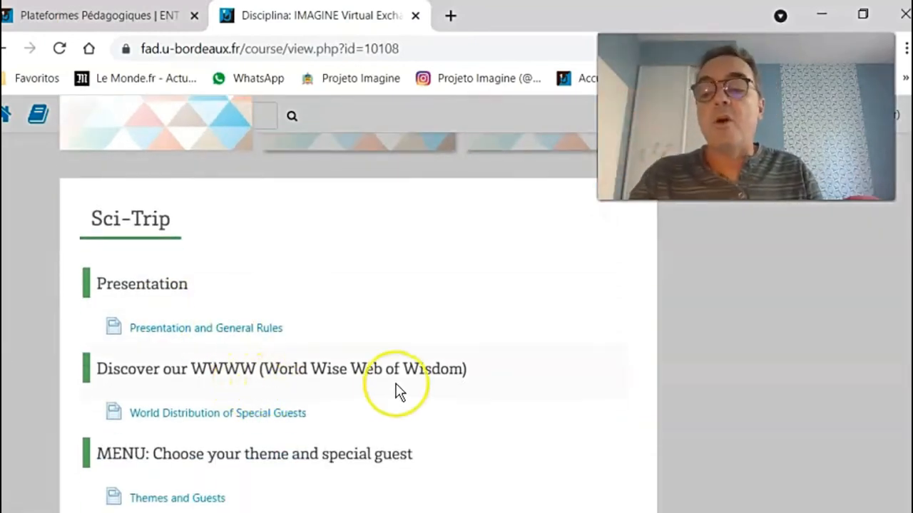
click(206, 326)
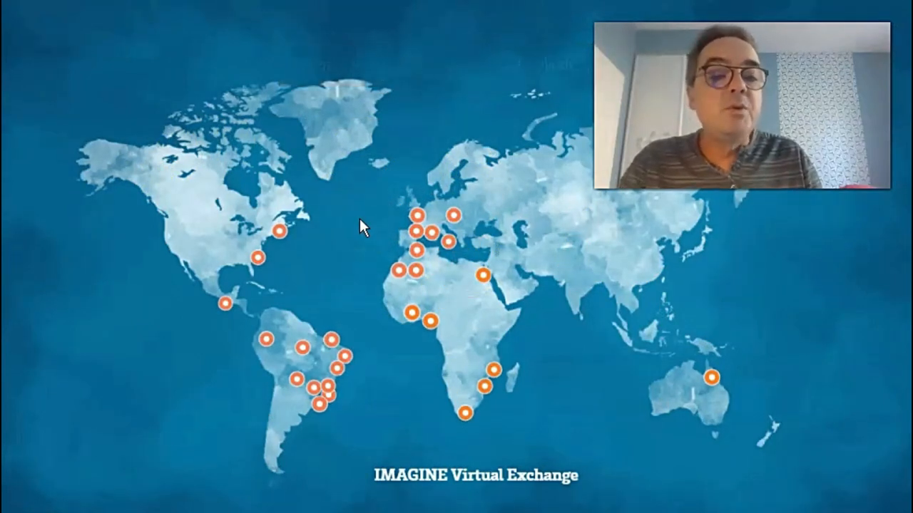
click(416, 217)
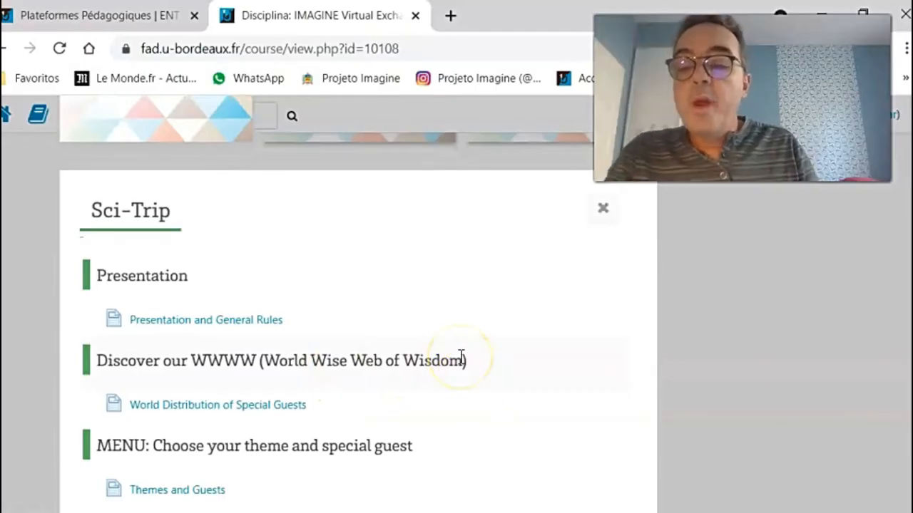
mouse_move(188, 501)
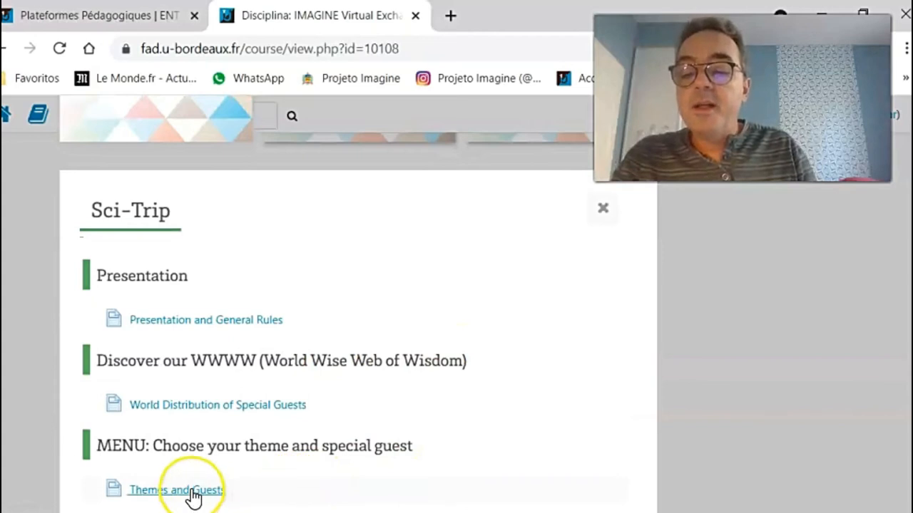
Launch the Themes and Guests viewer and show the Education theme's guests.
click(186, 491)
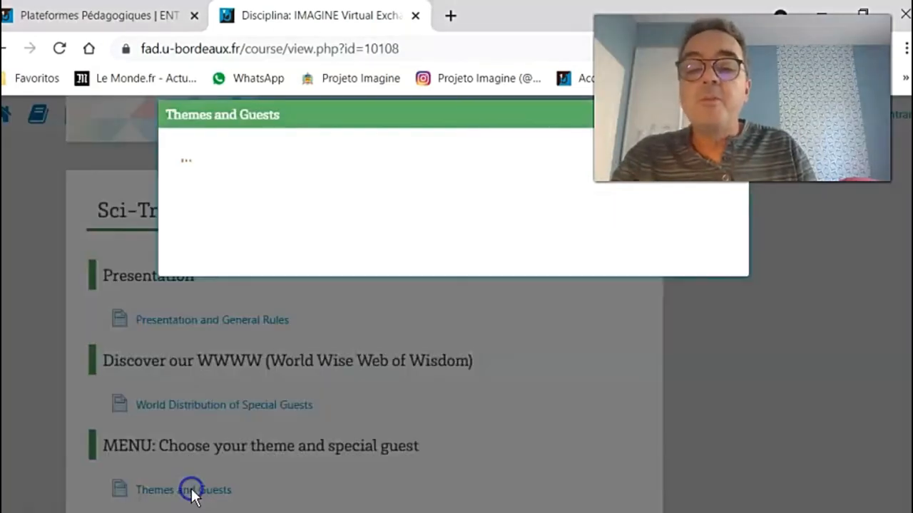
click(191, 490)
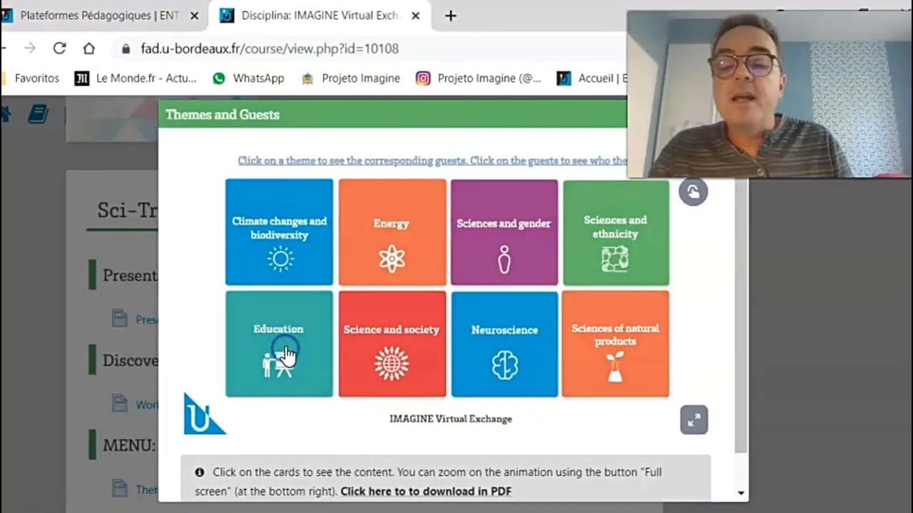
click(278, 355)
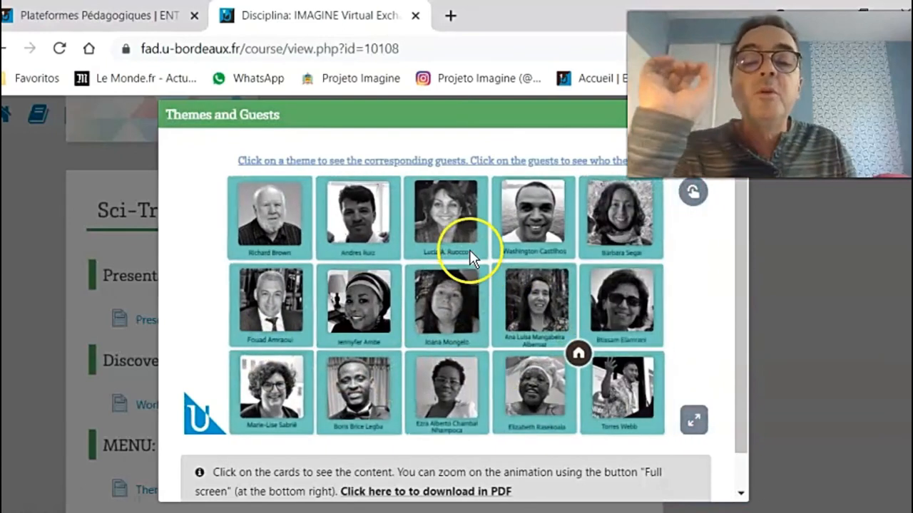
mouse_move(425, 192)
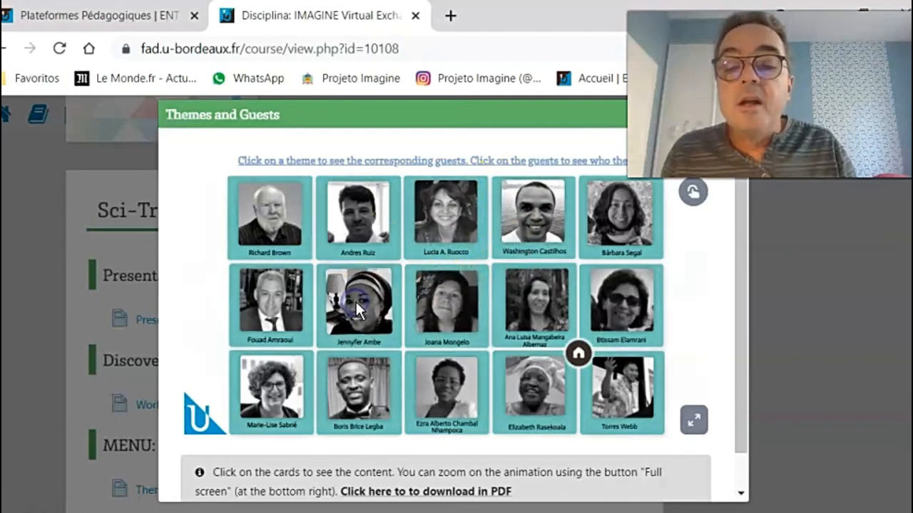
click(358, 305)
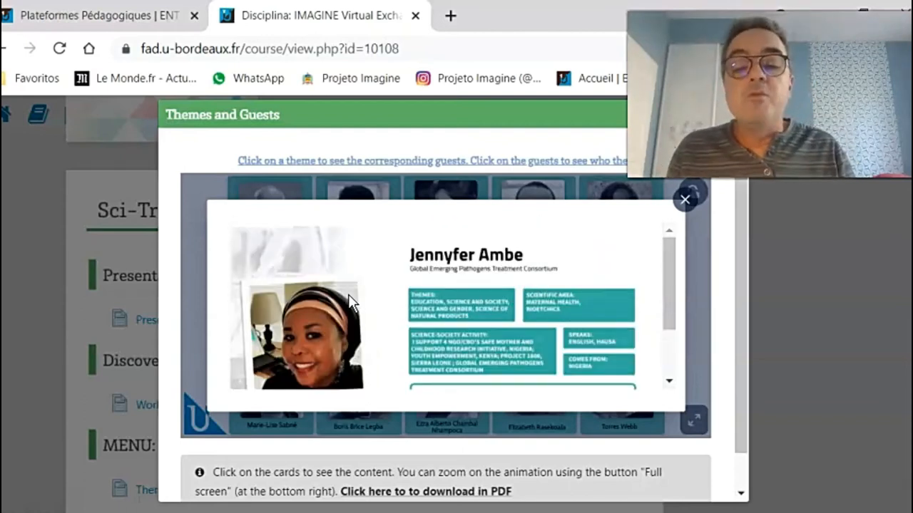
scroll(down, 3)
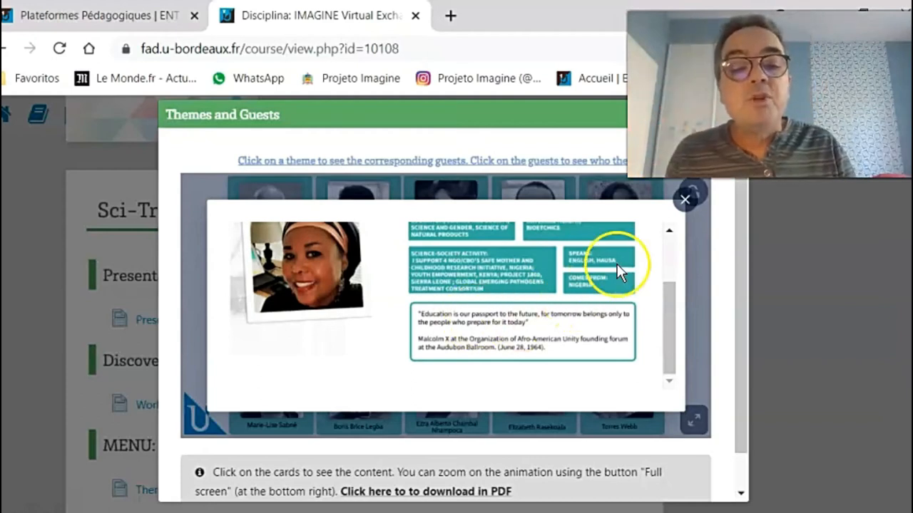
click(685, 200)
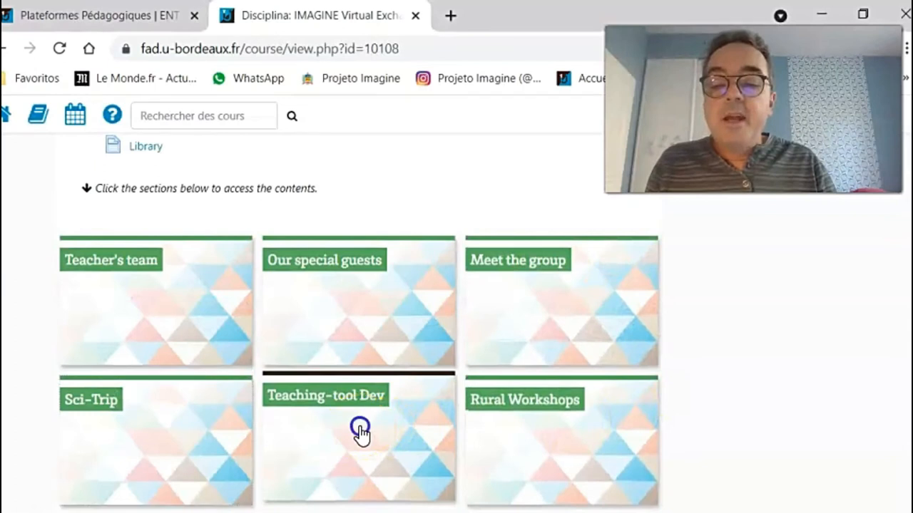
Expand Teaching-tool Dev and scroll to its project examples such as Ima-gene.
click(360, 430)
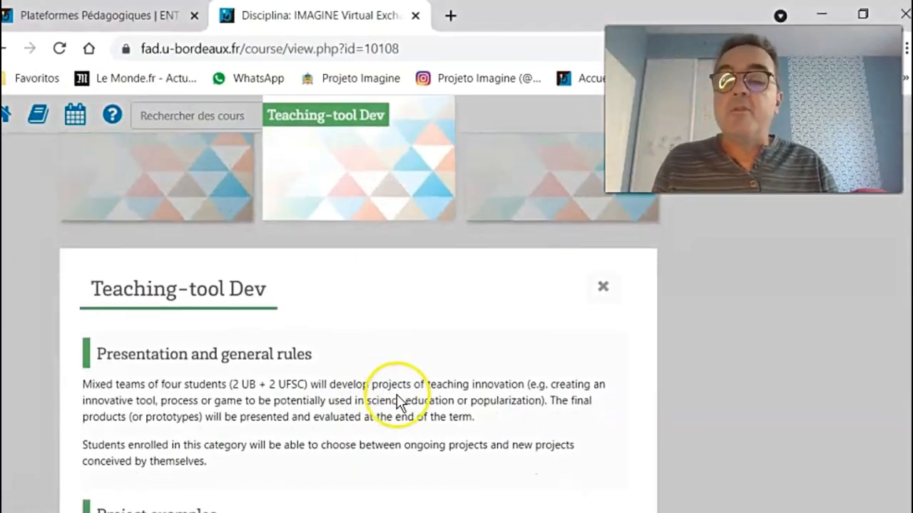
scroll(down, 3)
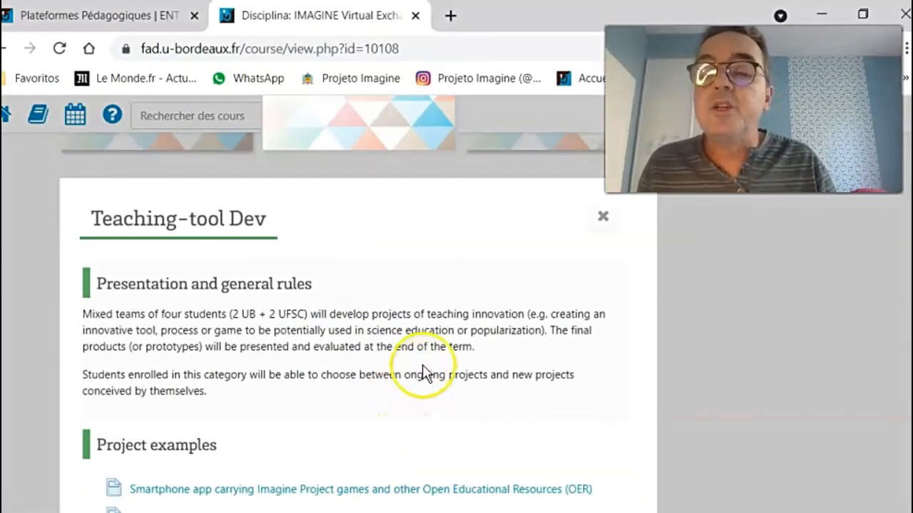
scroll(down, 3)
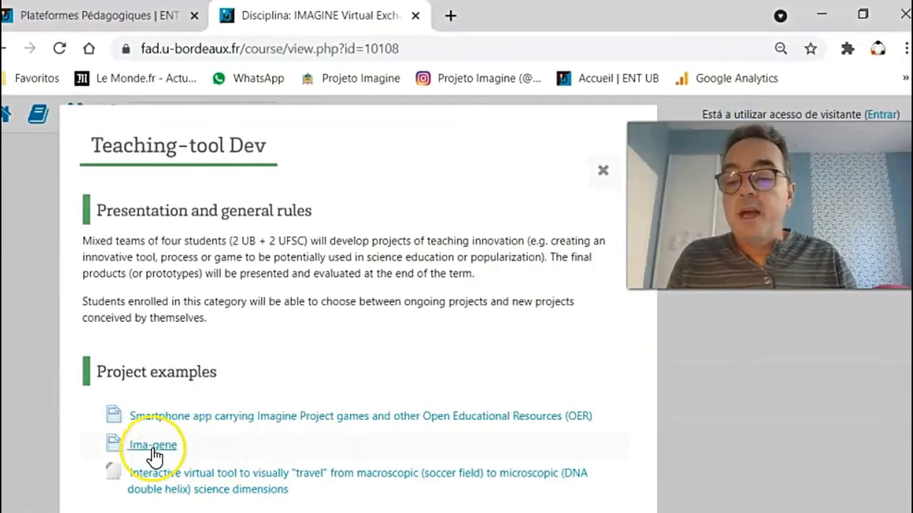
View the Ima-gene project and jump the scale tool to the DNA double helix.
click(153, 443)
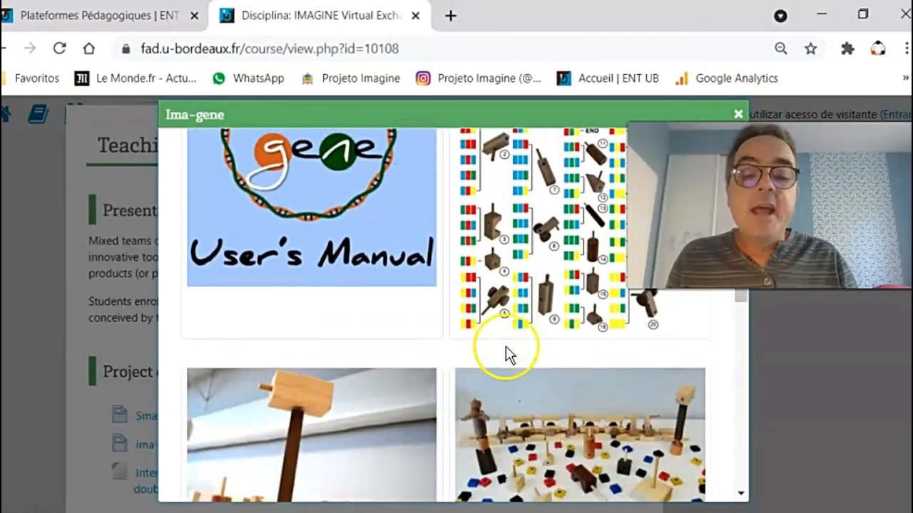
scroll(down, 3)
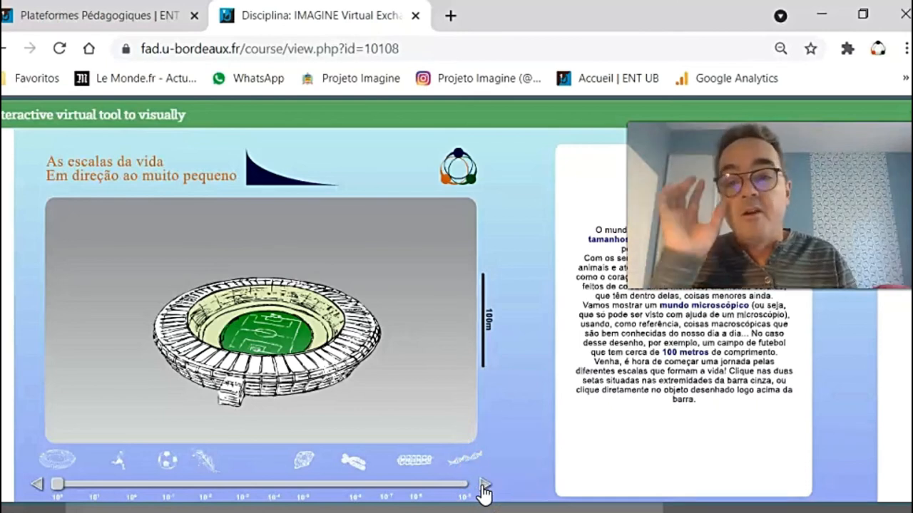
click(487, 498)
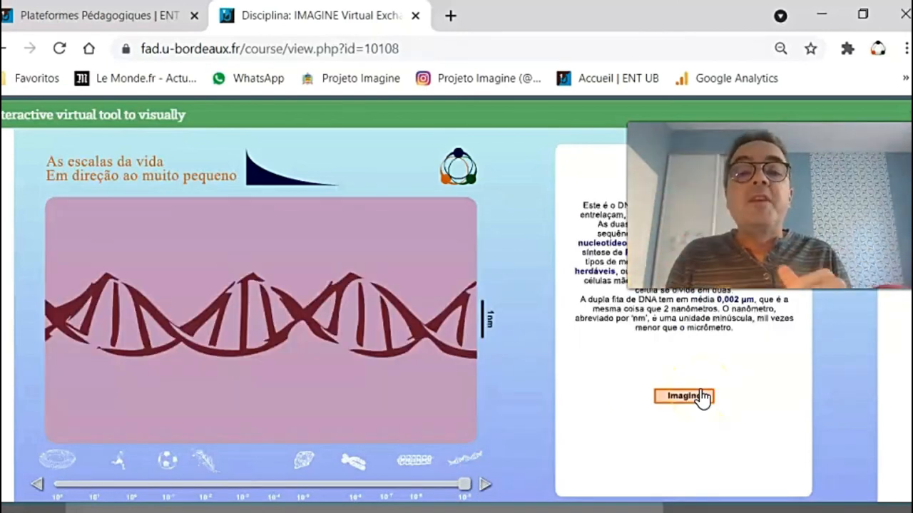